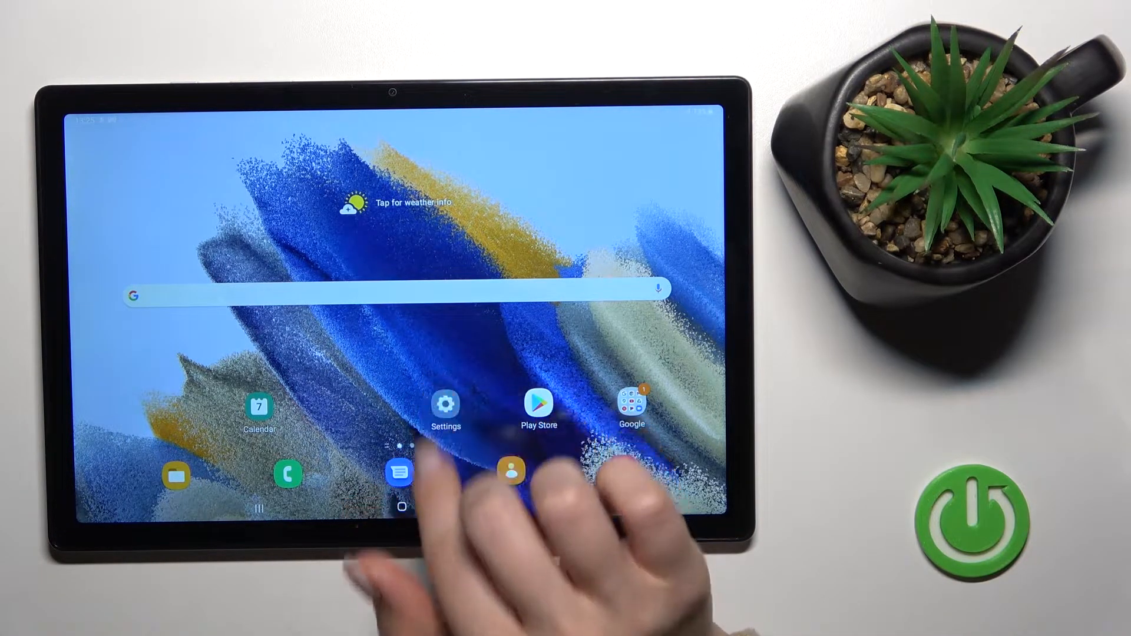
Launch Settings from the home screen to reach the Connections page
left_click(445, 406)
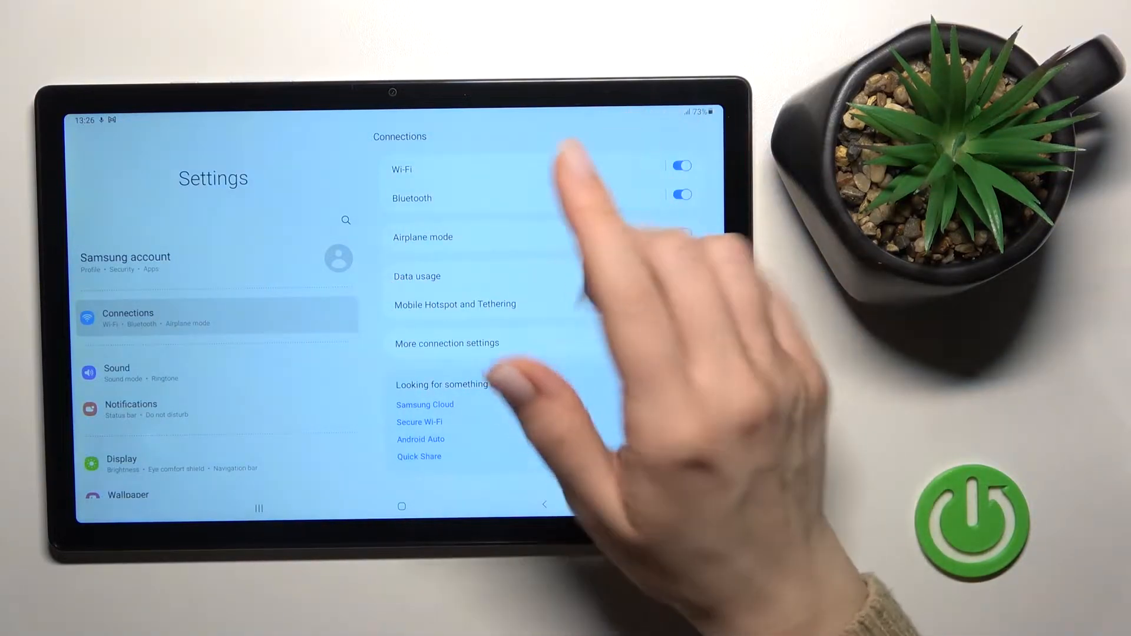
Join the 'iPhone (Yana)' hotspot from the Wi-Fi list using its password
left_click(402, 169)
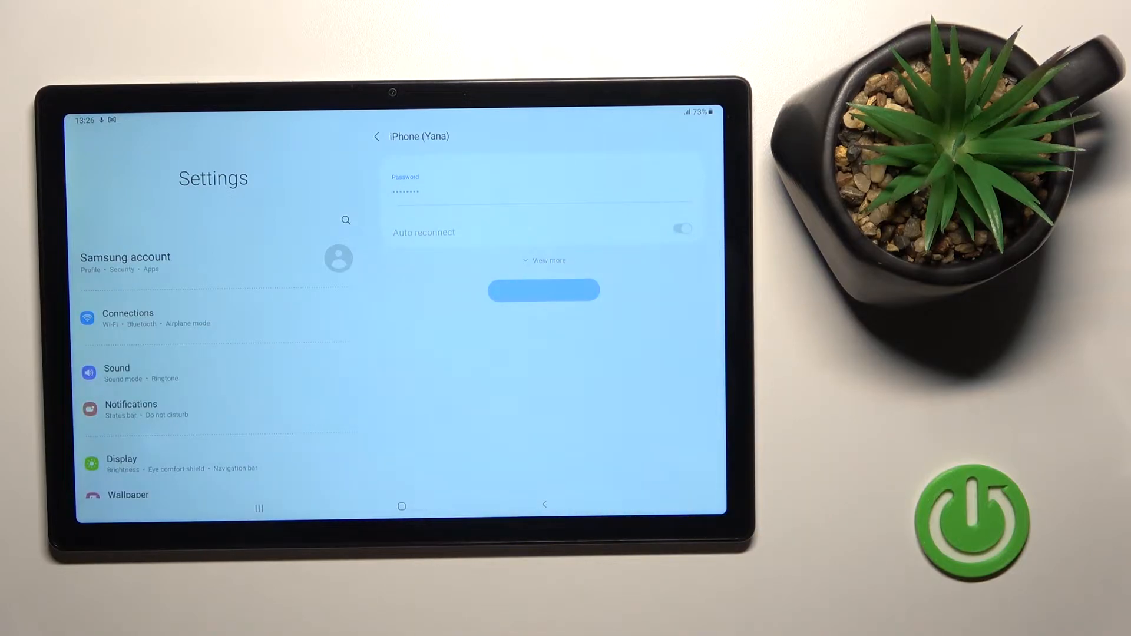
left_click(376, 136)
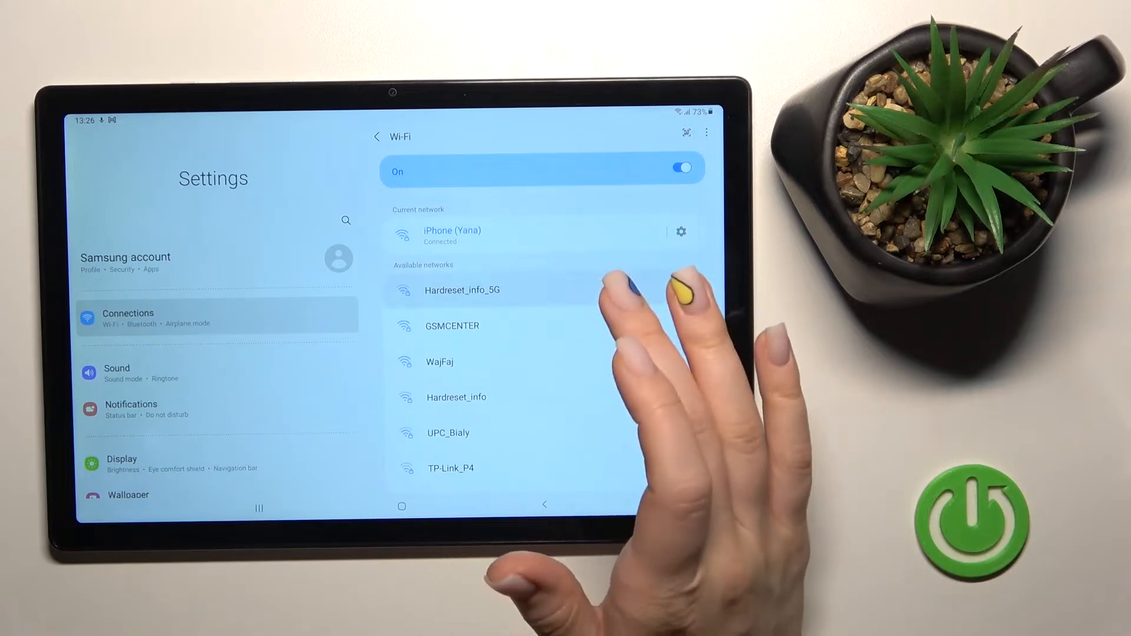
Try Hardreset_info_5G, rejoin the iPhone hotspot, then switch Wi-Fi off and go home
left_click(462, 290)
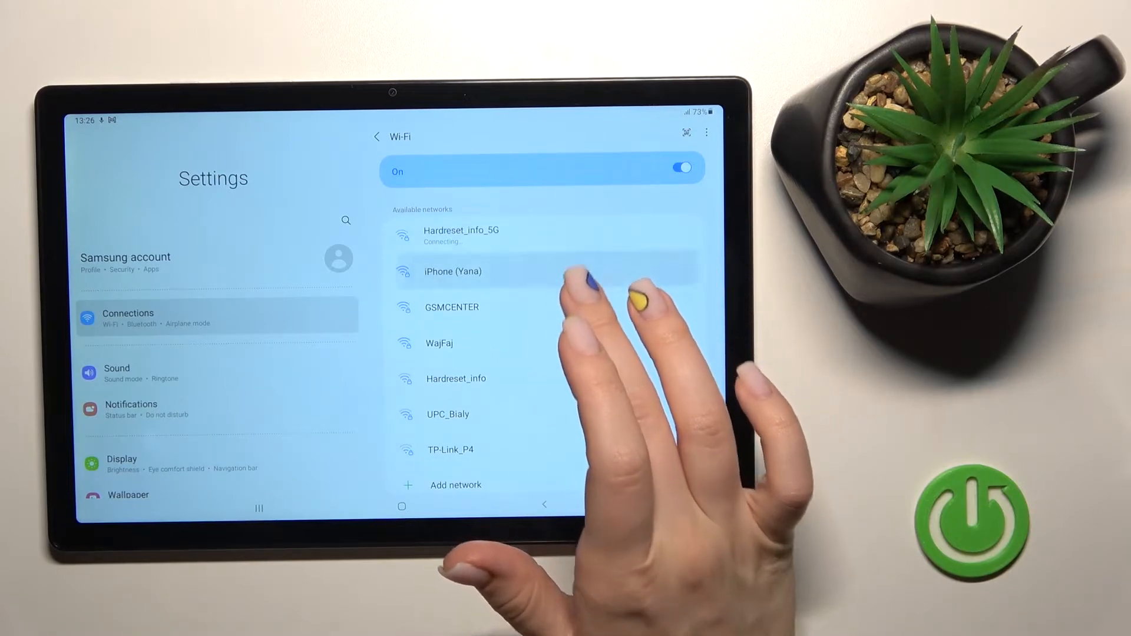
left_click(453, 271)
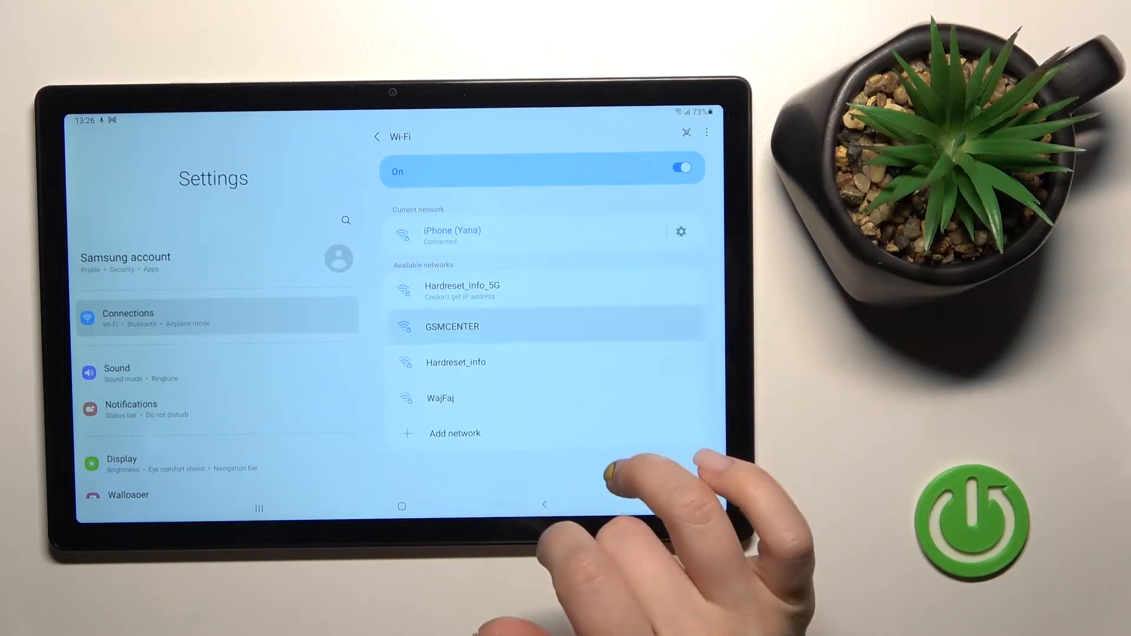
left_click(450, 326)
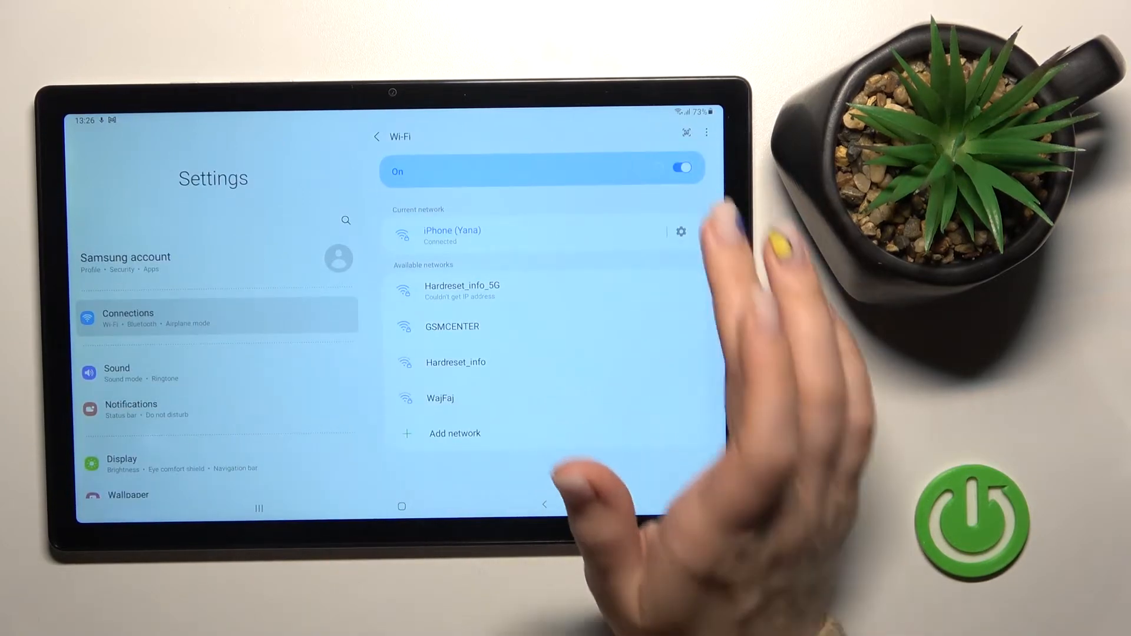
left_click(679, 167)
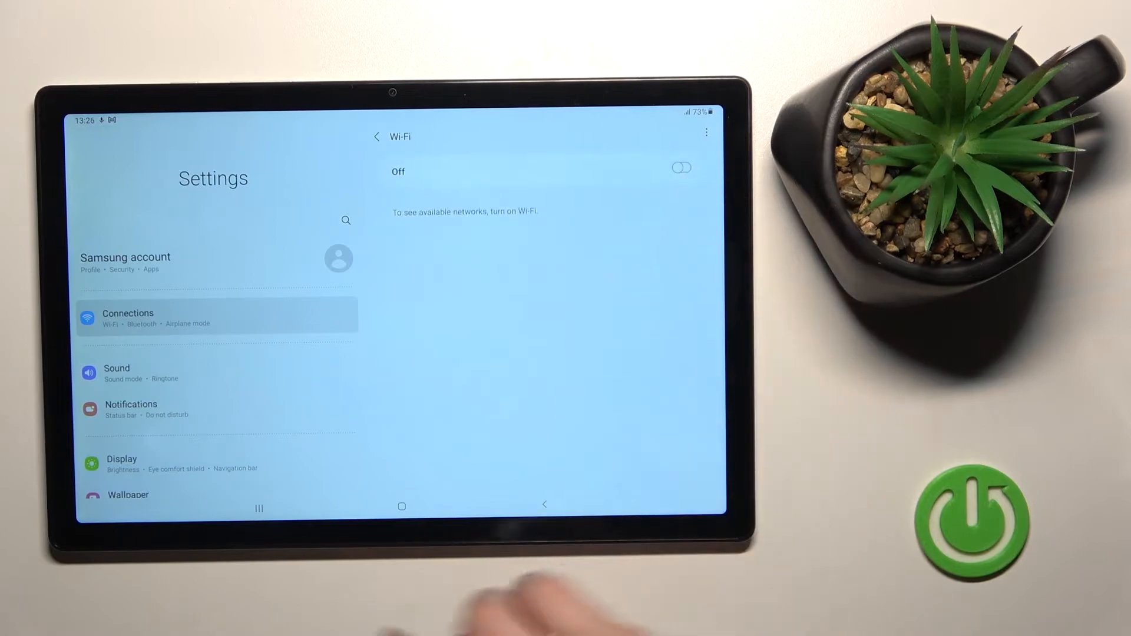
left_click(401, 506)
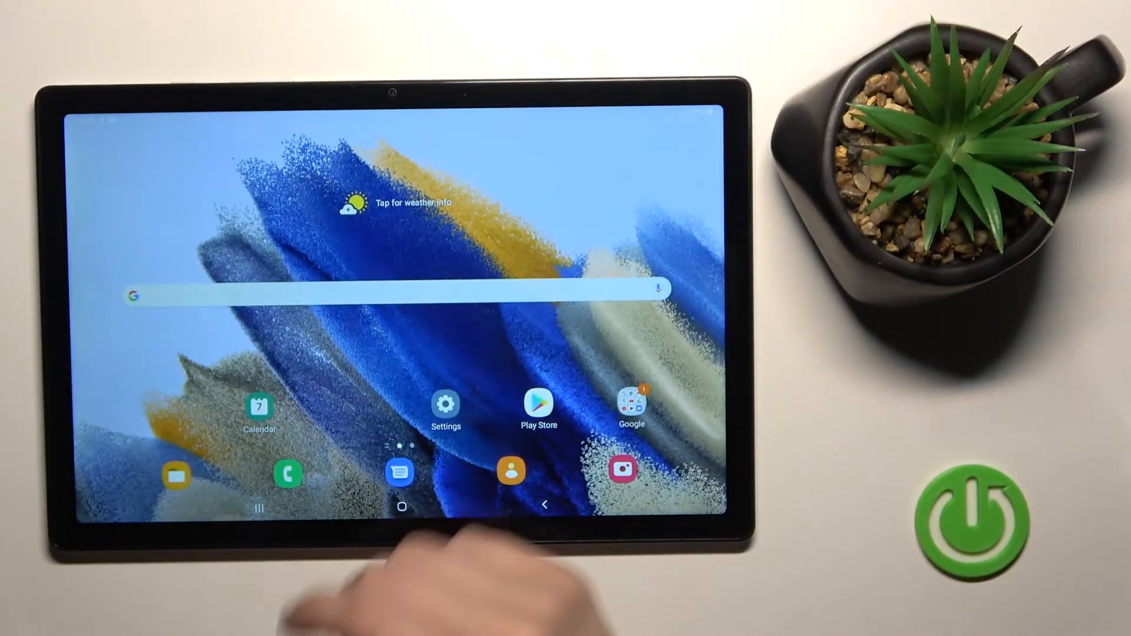